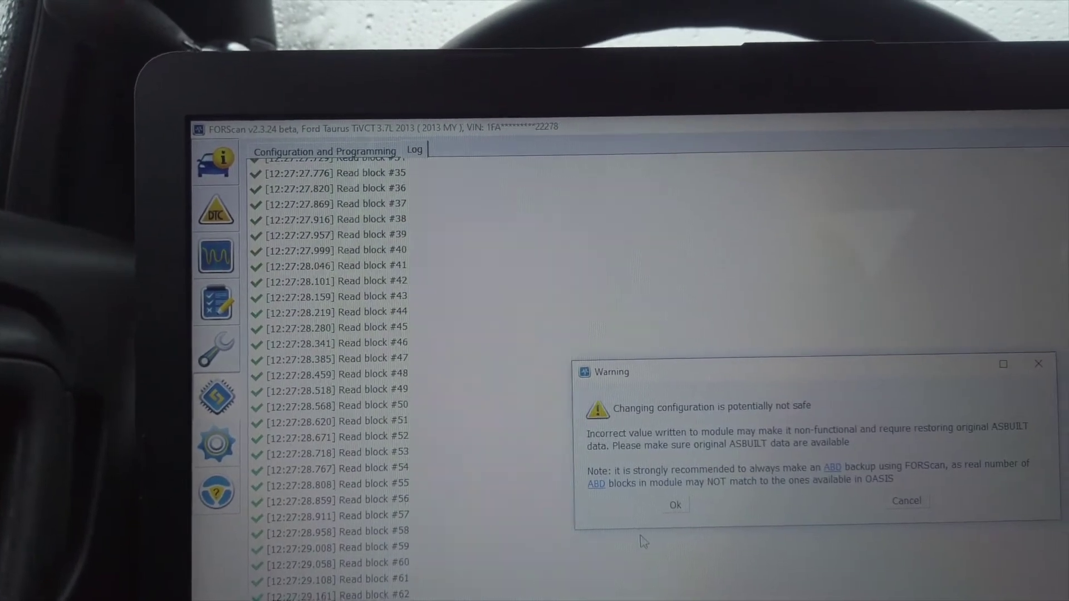
# - Acknowledge the unsafe-configuration warning to open the IPC As-Built configuration blocks
pyautogui.click(675, 505)
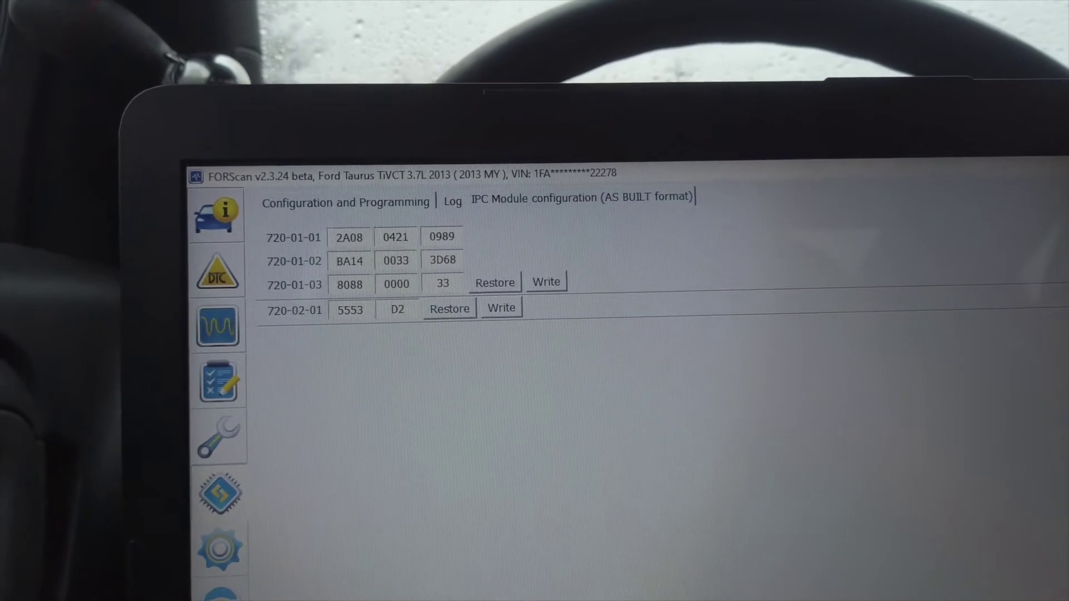
# - Force-write the unchanged 720-01 block to the instrument cluster, confirming the full rewrite
pyautogui.click(501, 306)
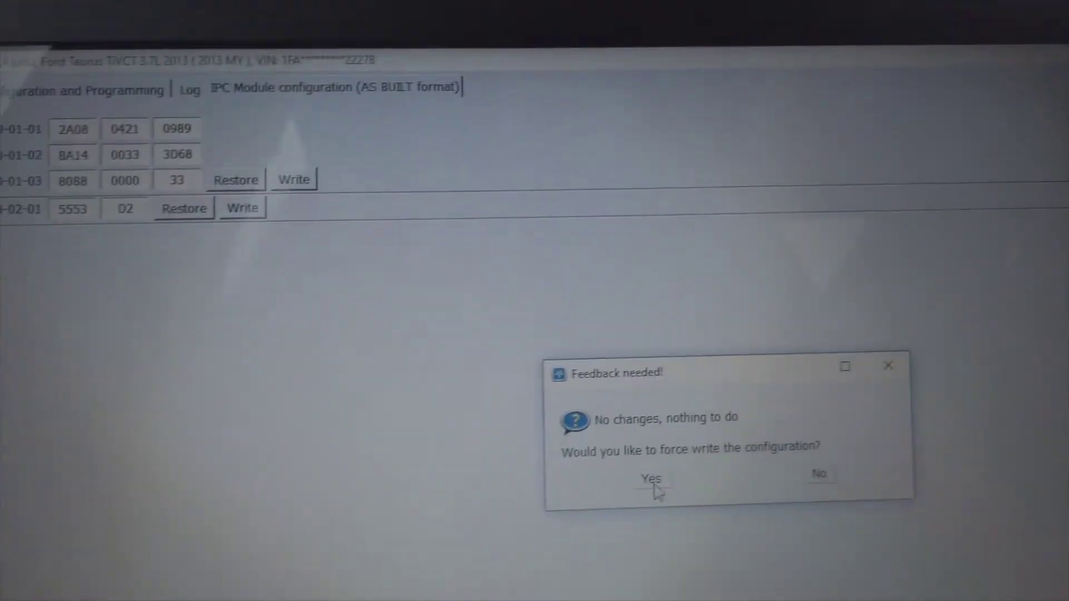
pyautogui.click(652, 480)
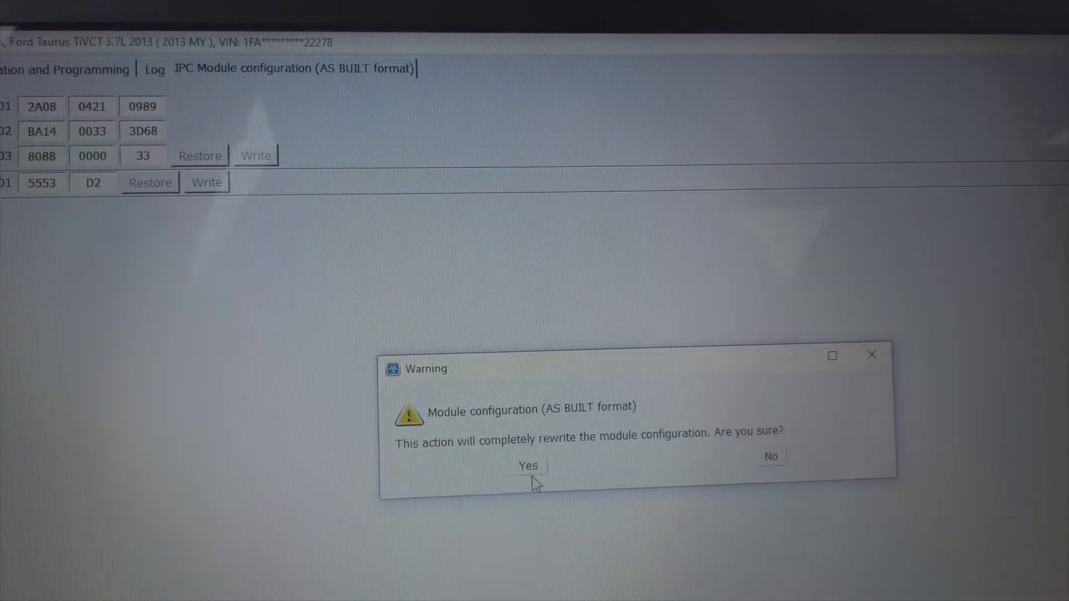
pyautogui.click(529, 466)
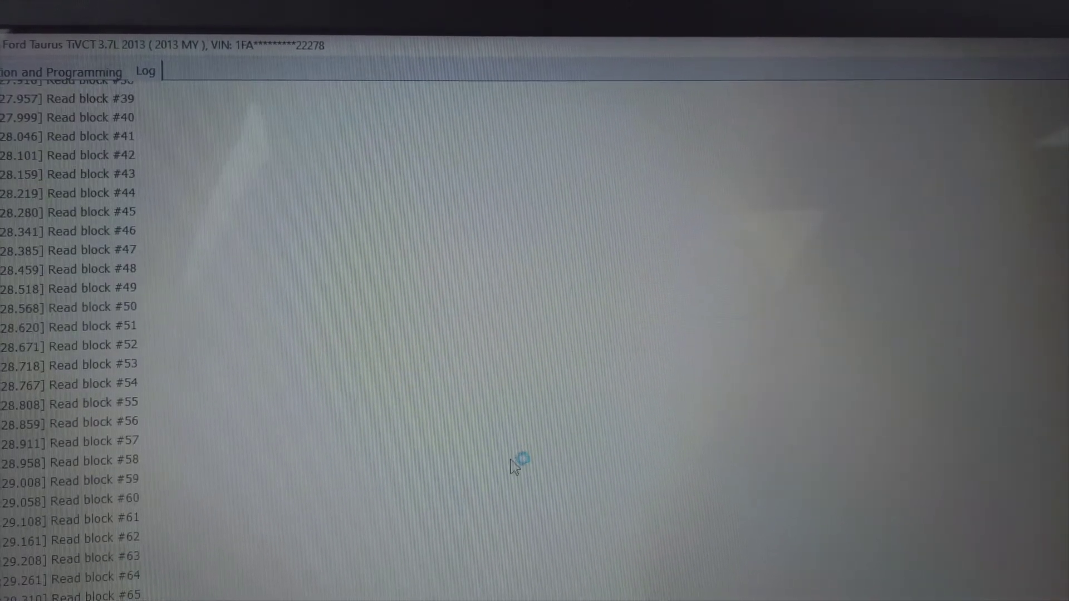